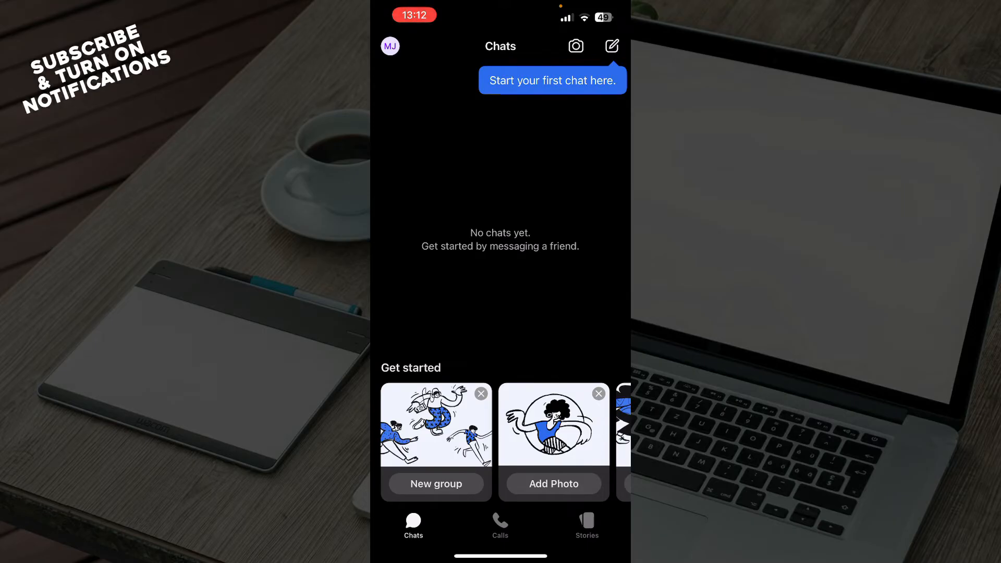
Step: View the empty Calls history, then the Stories list with My Stories and Signal's story
left_click(611, 46)
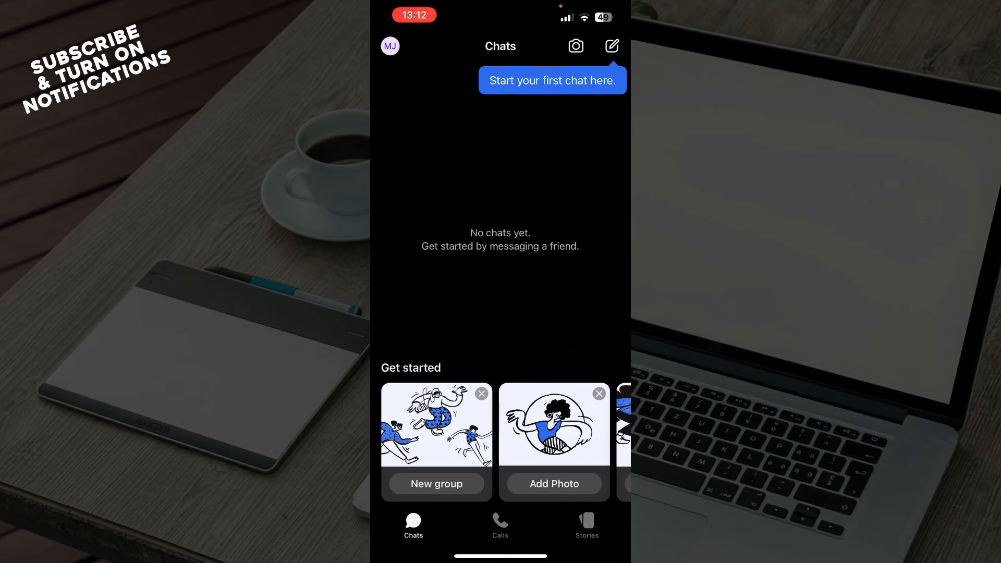
scroll("left", 3)
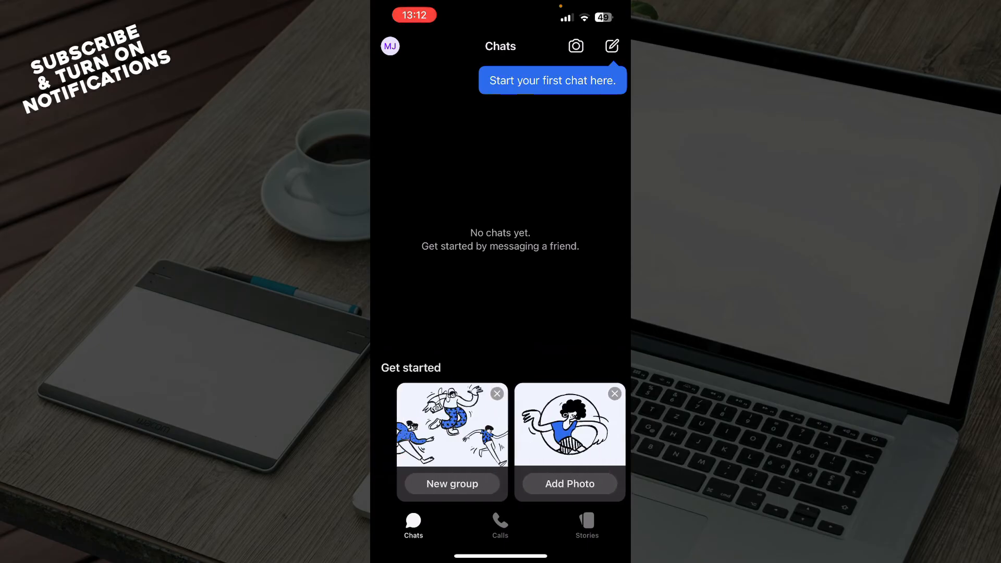
scroll("left", 3)
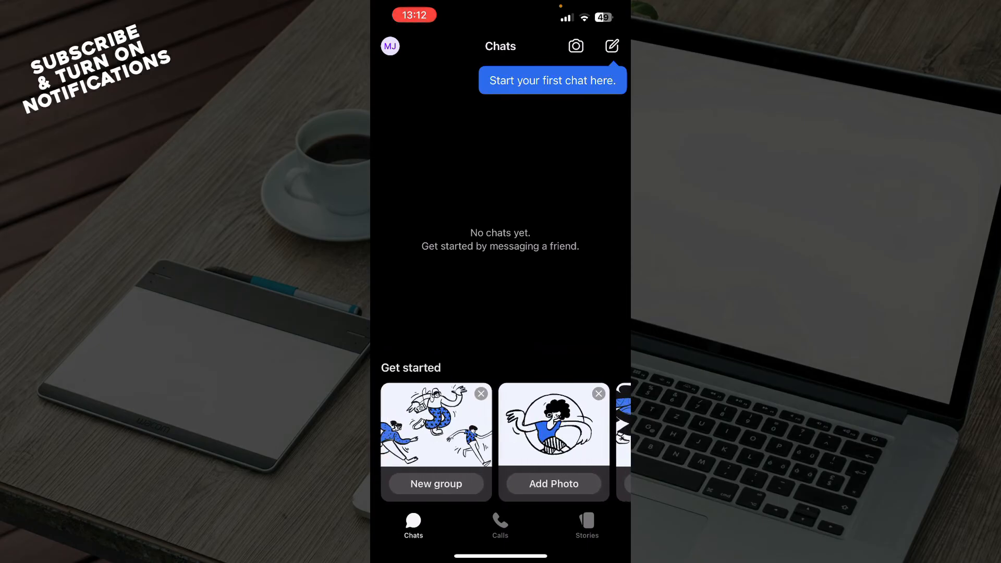
left_click(500, 524)
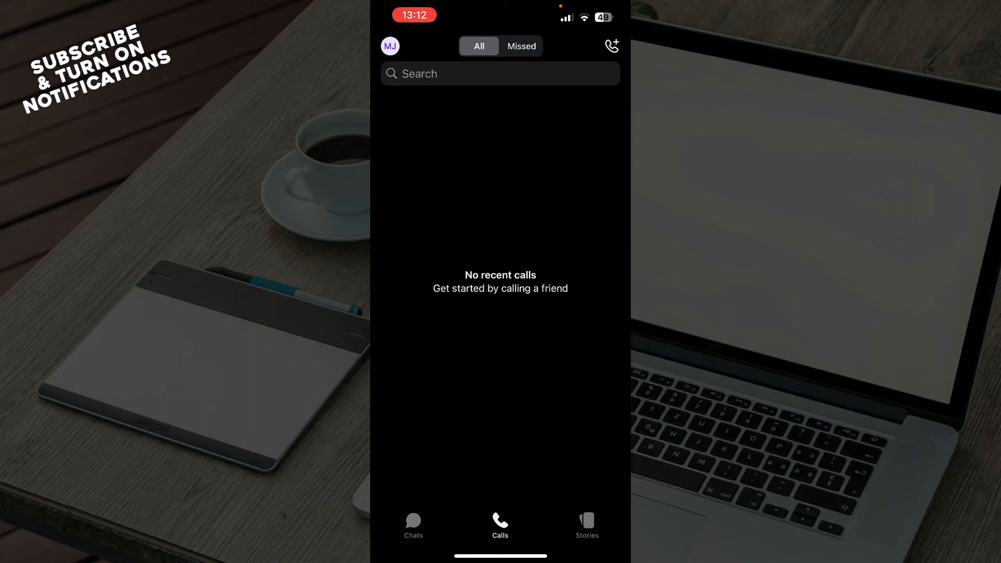
left_click(586, 523)
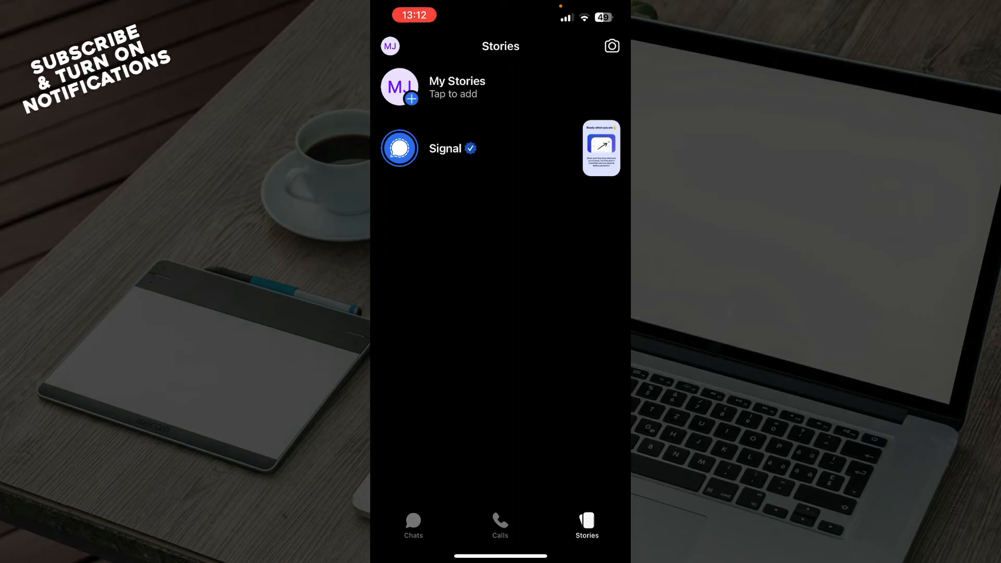
Step: View the Settings list (Account, Appearance, Privacy) from the avatar, then return to Chats via Done
left_click(413, 521)
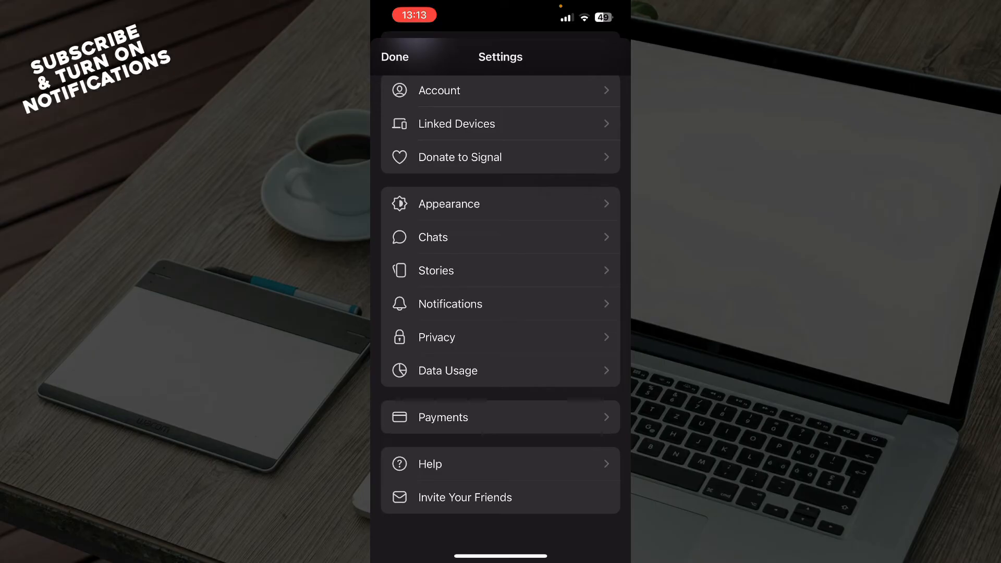
left_click(394, 56)
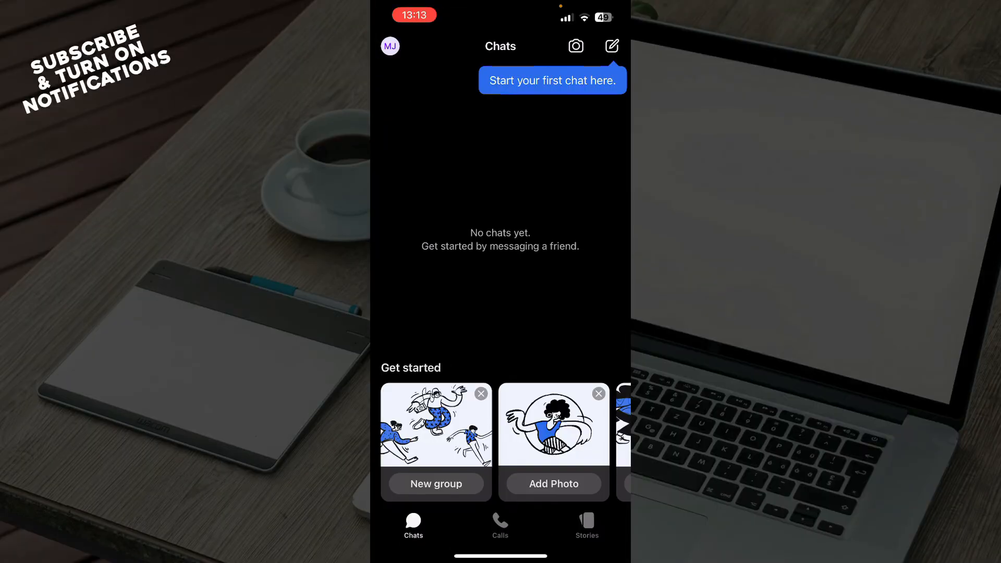